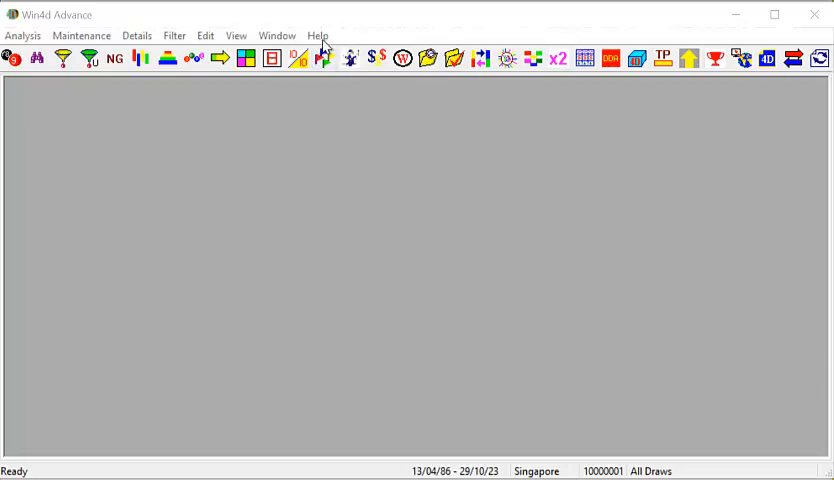
# - Bring up the Help menu to reach the Assemblix website link
pyautogui.click(317, 35)
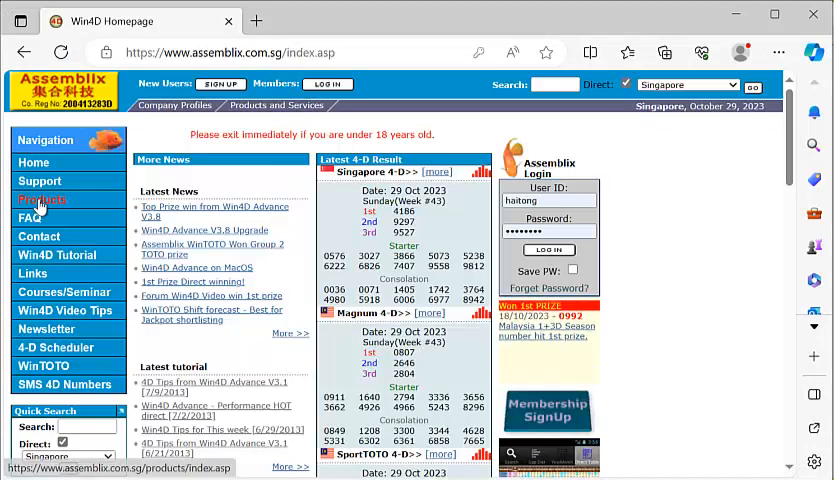
# - Reach the 4-D Analysis Software listing and start buying Win4D Advance V3.7
pyautogui.click(43, 201)
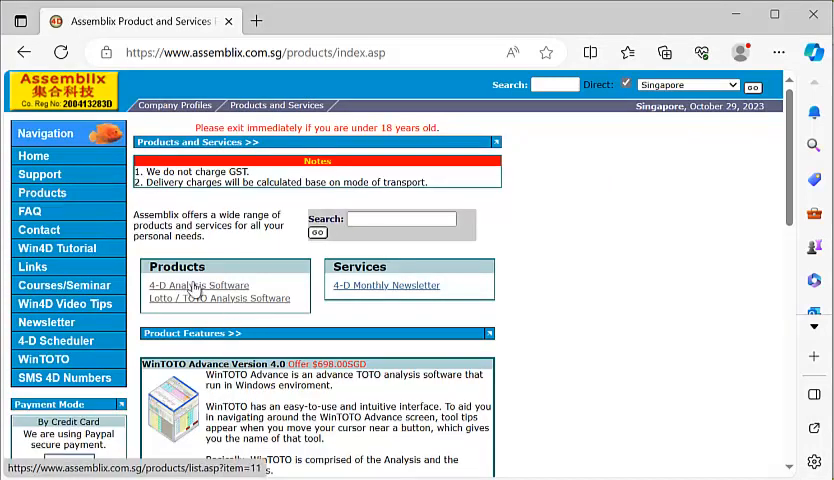
pyautogui.click(198, 285)
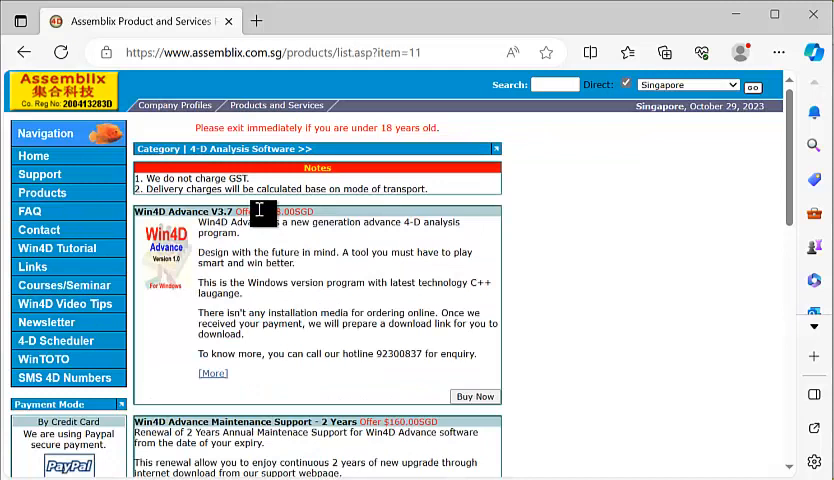
pyautogui.doubleClick(270, 211)
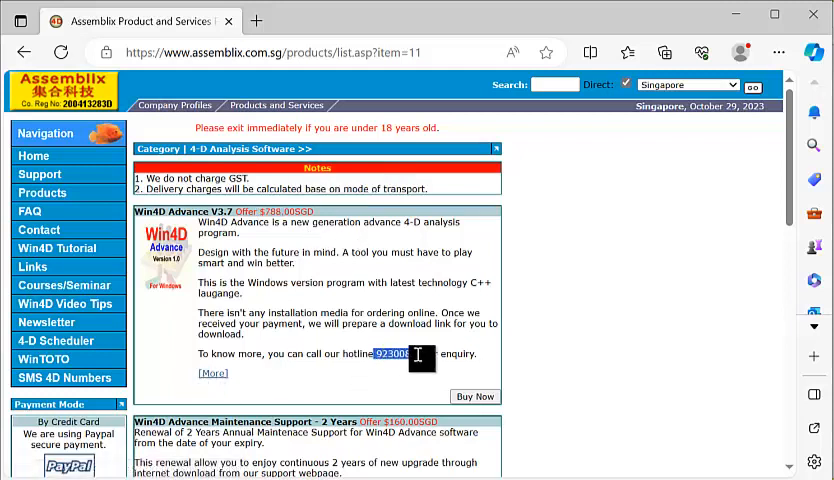
pyautogui.click(475, 396)
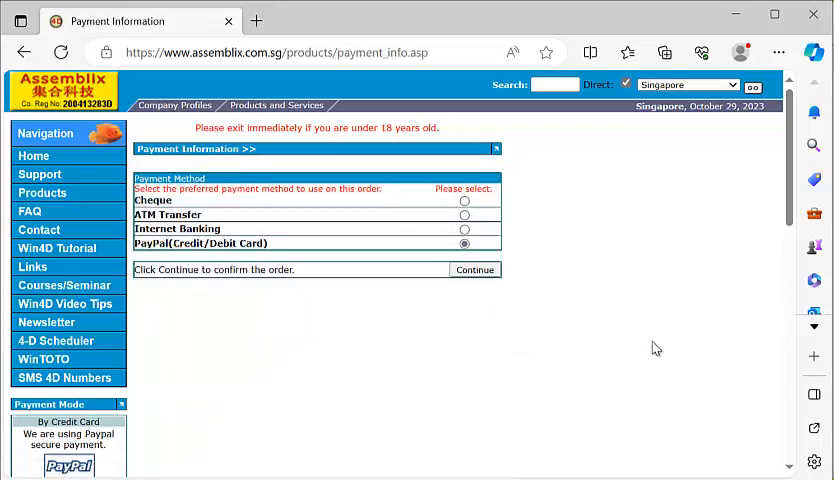
pyautogui.moveTo(452, 208)
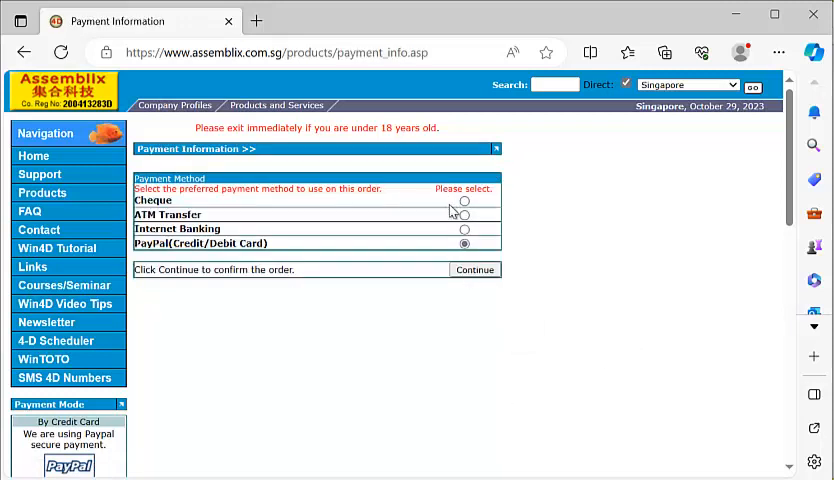
# - Review the Payment Information page down to the DBS Bank transfer details
pyautogui.doubleClick(180, 243)
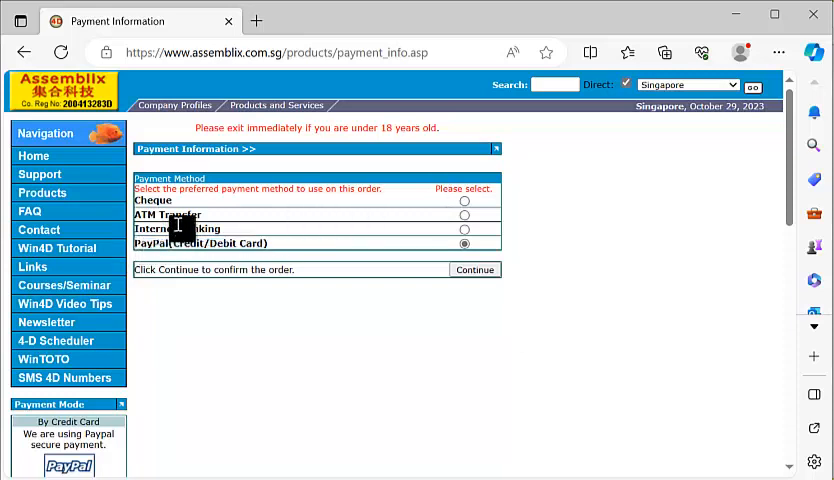
pyautogui.scroll(-3)
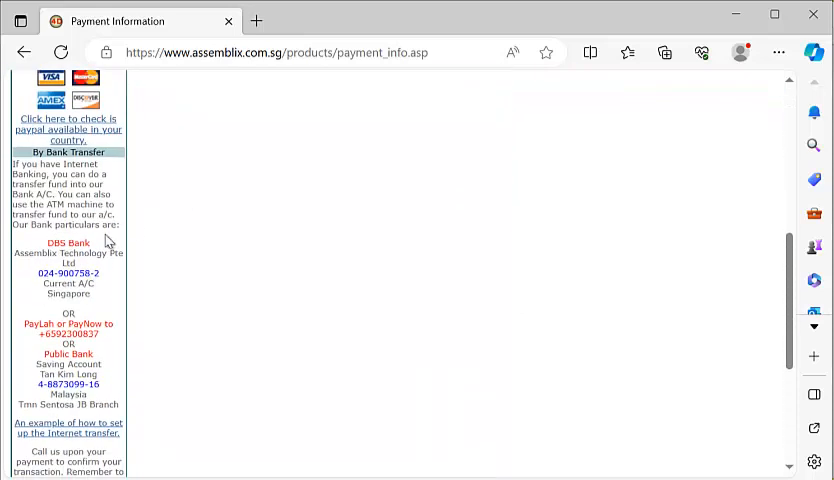
pyautogui.scroll(-3)
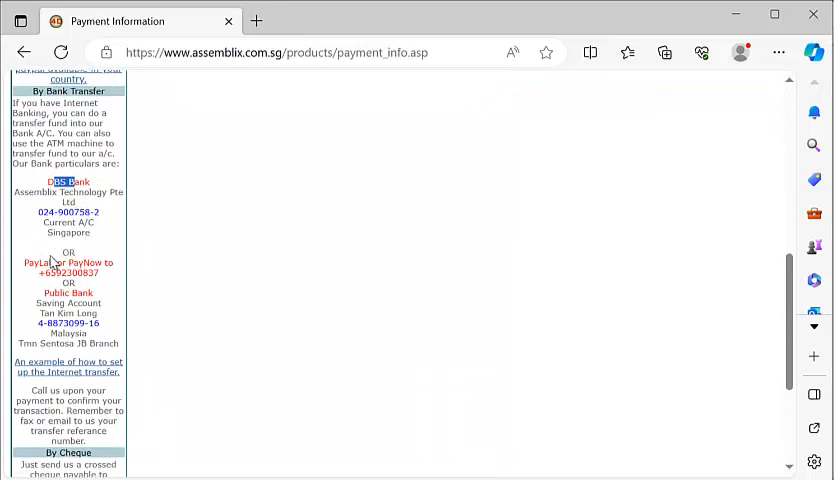
pyautogui.doubleClick(68, 293)
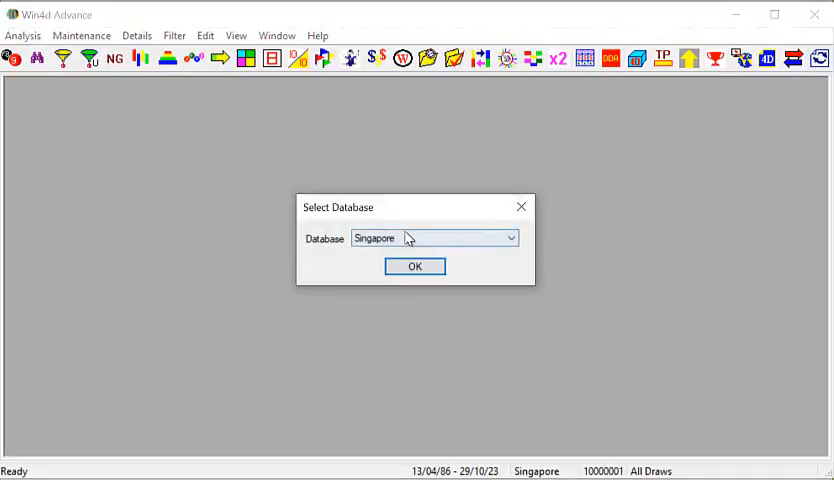
# - Confirm the Singapore database and keep the All Draws database option
pyautogui.click(511, 238)
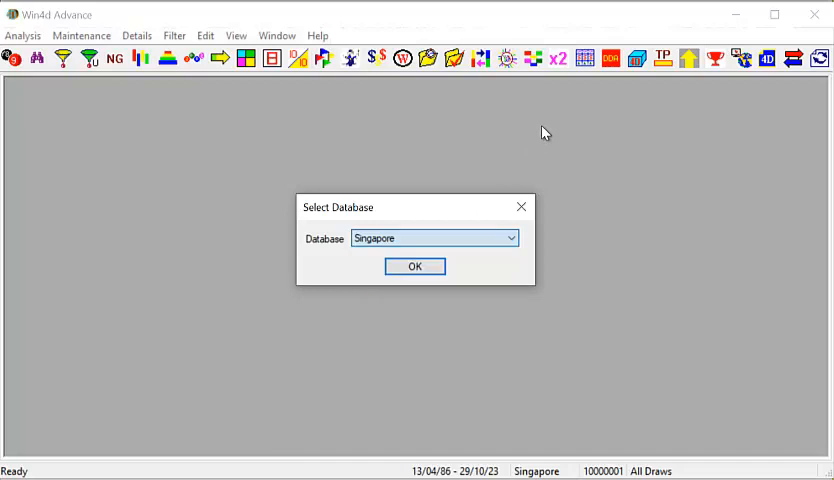
pyautogui.click(414, 266)
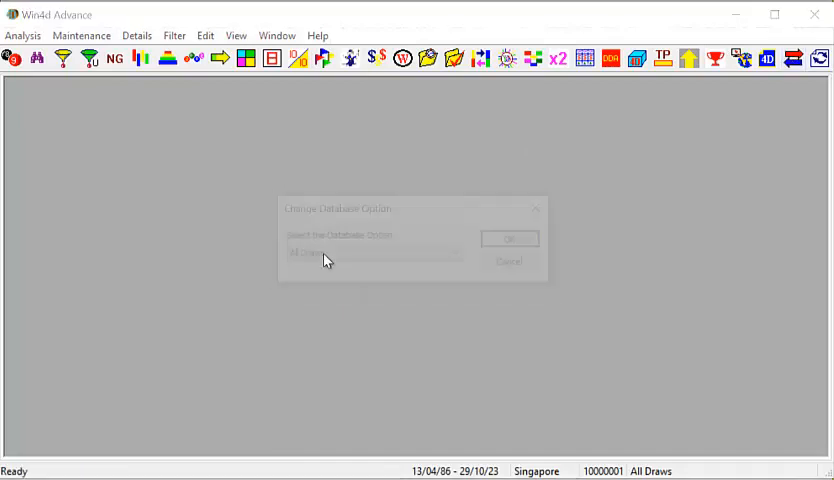
pyautogui.click(458, 254)
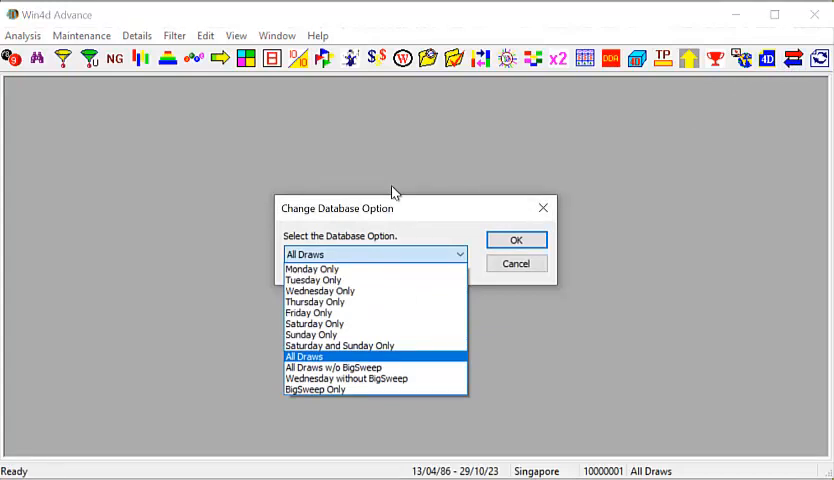
pyautogui.moveTo(363, 303)
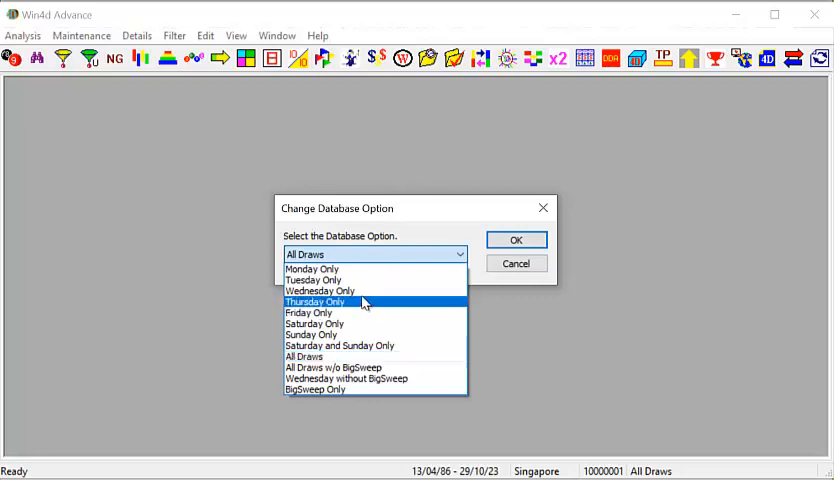
pyautogui.moveTo(362, 297)
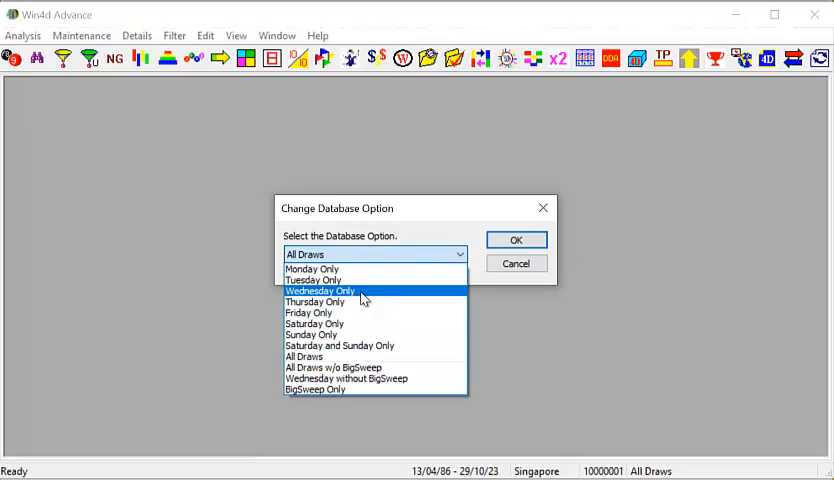
pyautogui.moveTo(353, 305)
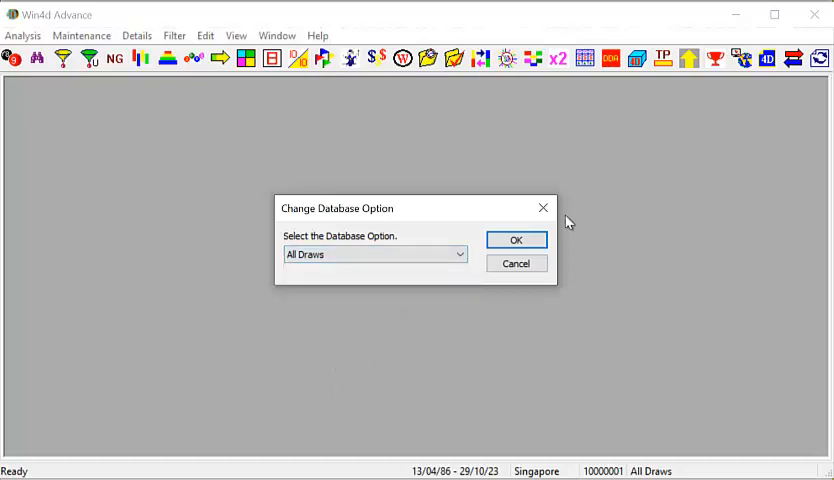
pyautogui.click(516, 239)
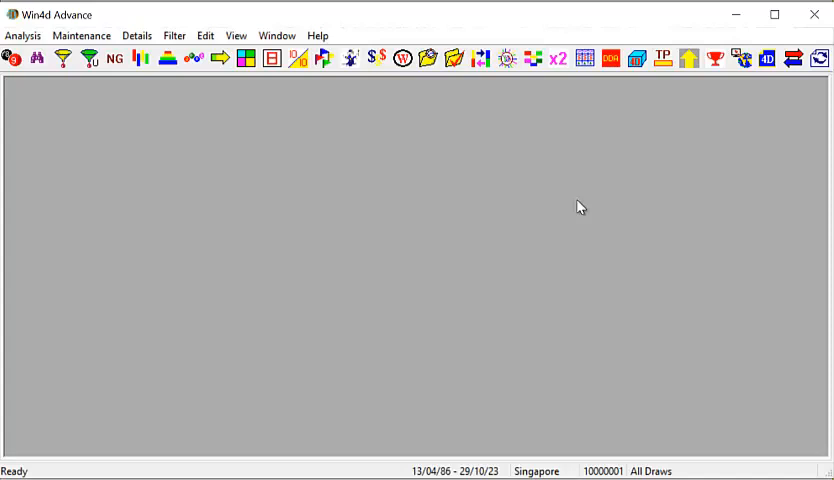
# - Show the About Win4D Advance details from the Help menu
pyautogui.click(317, 35)
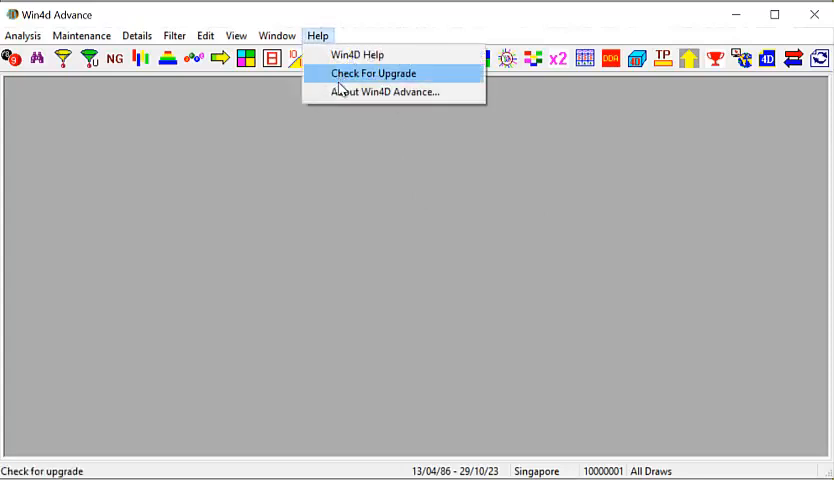
pyautogui.click(388, 91)
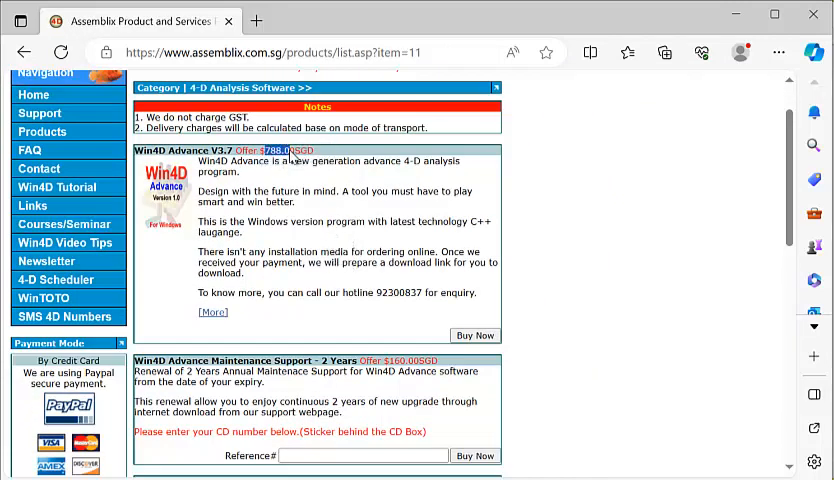
# - Highlight the V3.7 offer price and hotline number, then order Win4D Advance V3.7
pyautogui.doubleClick(272, 150)
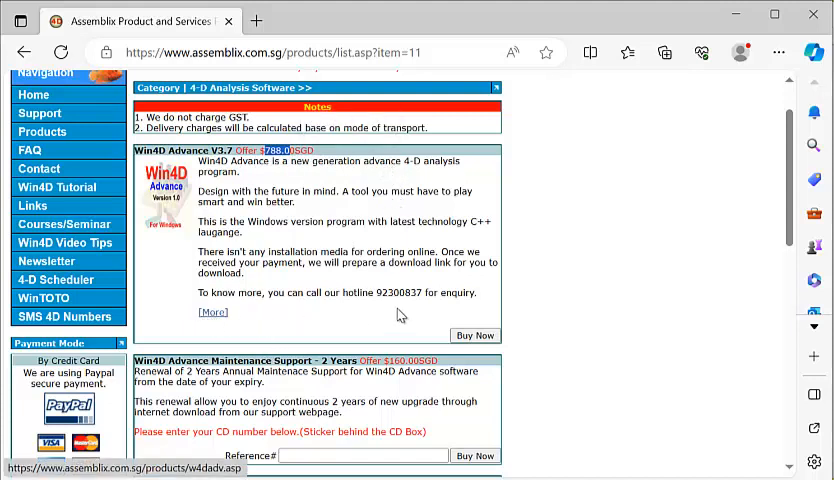
pyautogui.doubleClick(398, 292)
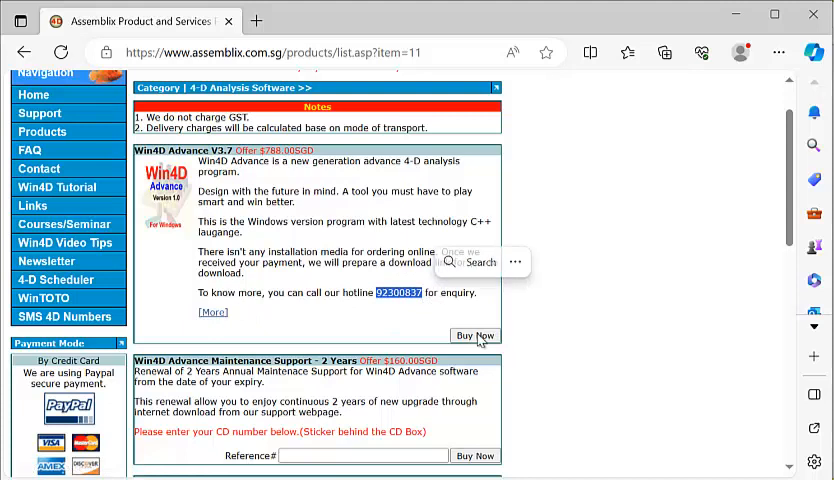
pyautogui.click(474, 335)
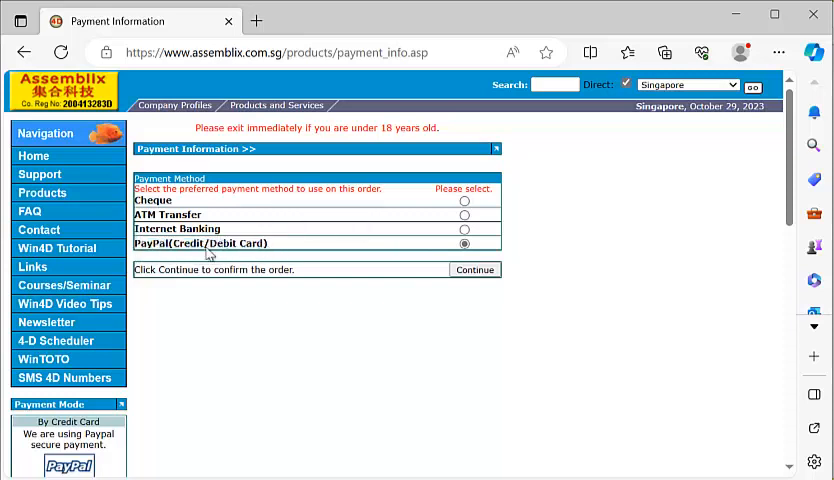
# - Review the Payment Information page and highlight the PayLah/PayNow payment details
pyautogui.scroll(-3)
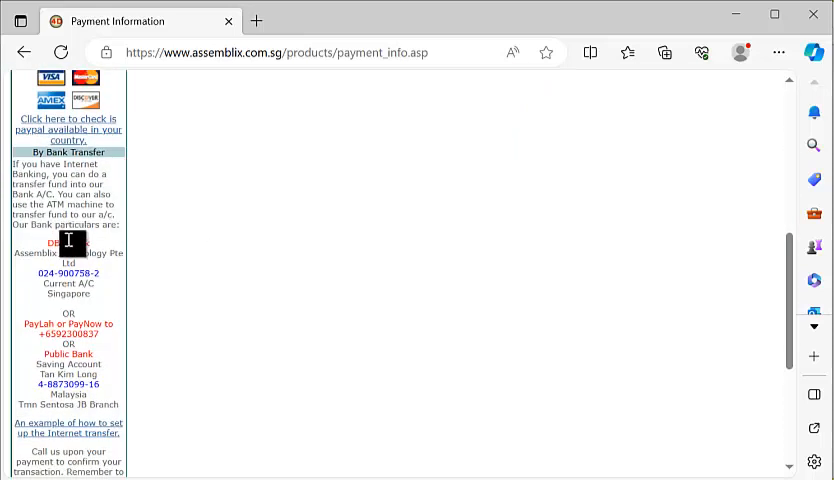
pyautogui.scroll(-3)
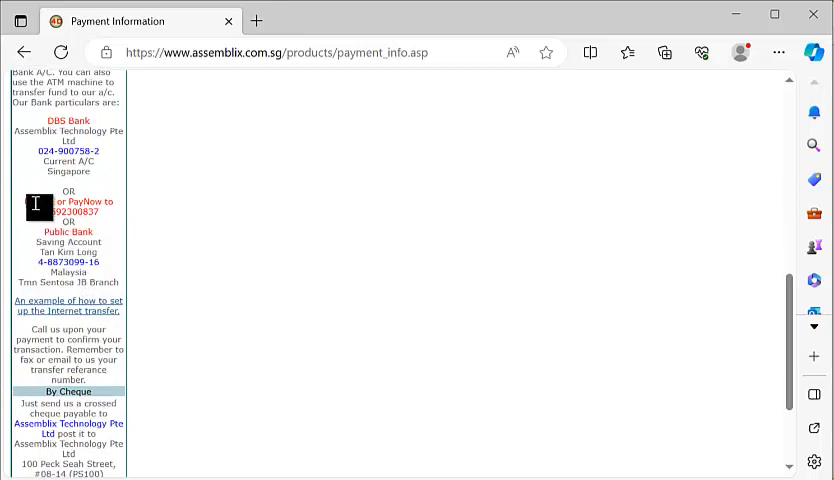
pyautogui.moveTo(22, 201); pyautogui.dragTo(108, 212)
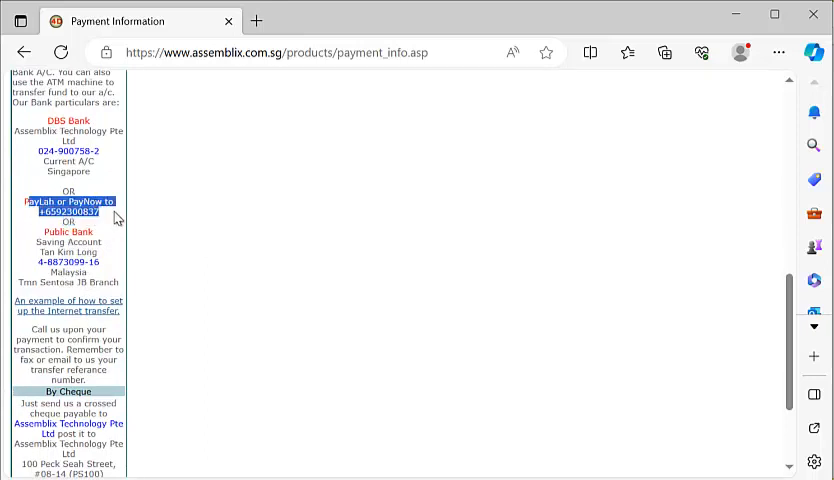
pyautogui.scroll(3)
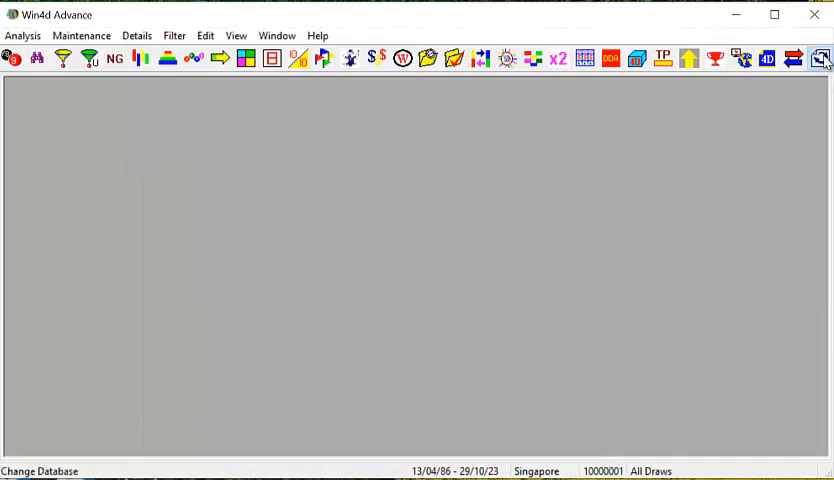
pyautogui.click(819, 57)
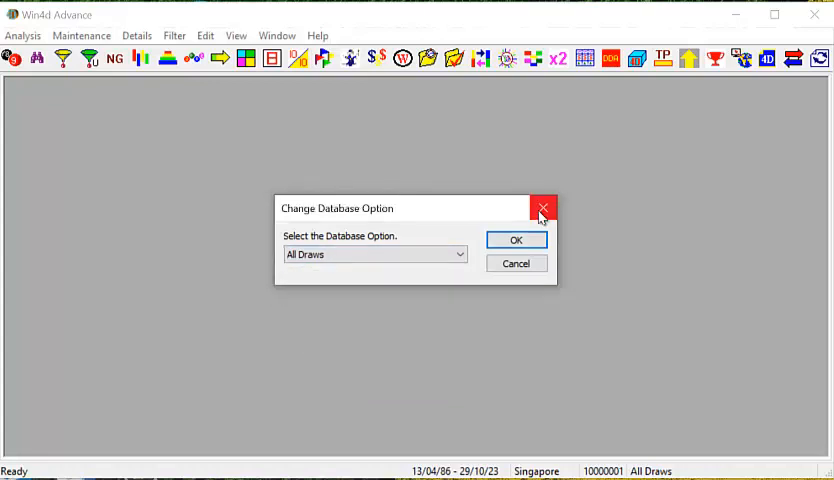
pyautogui.click(543, 208)
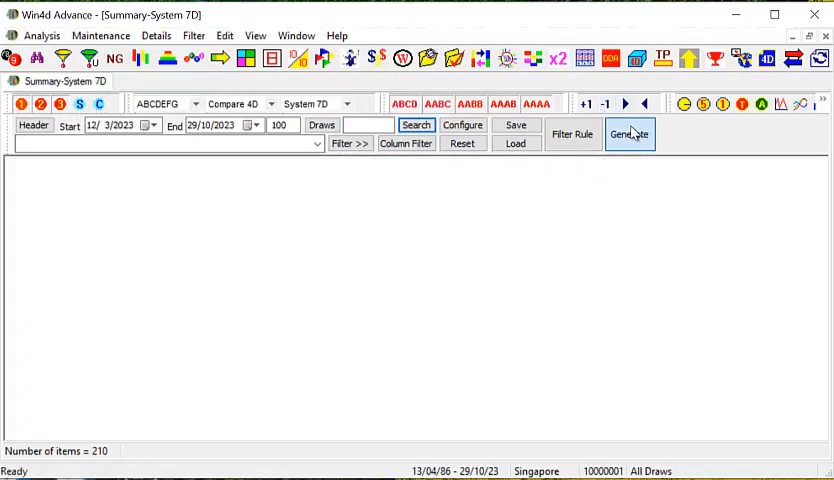
# - Generate the System 7D summary of 120 numbers for 25 draws from 3/9/2023
pyautogui.click(629, 133)
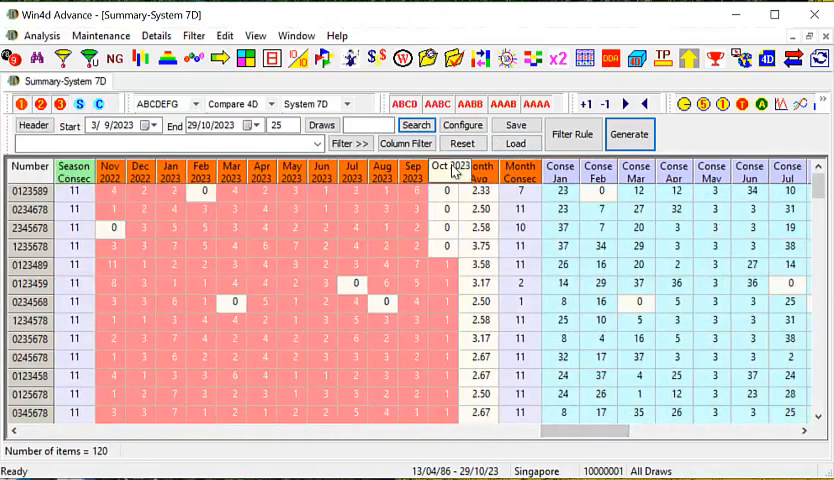
# - Filter the summary to numbers with 0 in Oct 2023 and sort by Month Avg
pyautogui.click(405, 143)
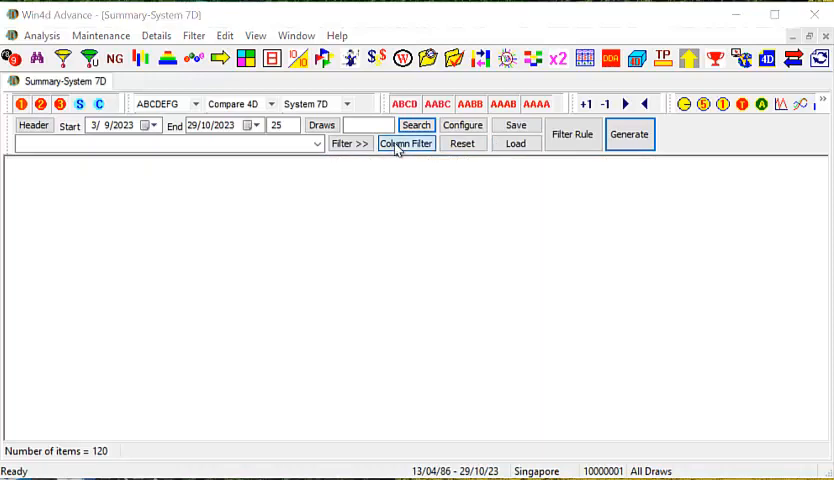
pyautogui.click(406, 143)
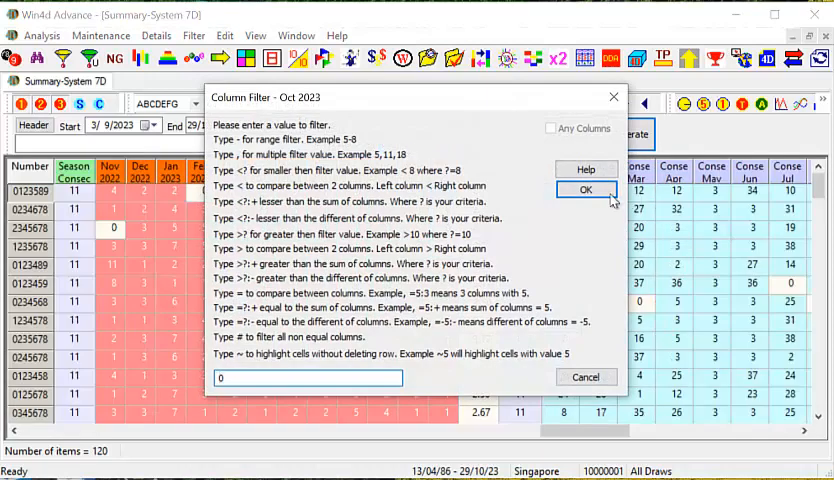
pyautogui.click(586, 190)
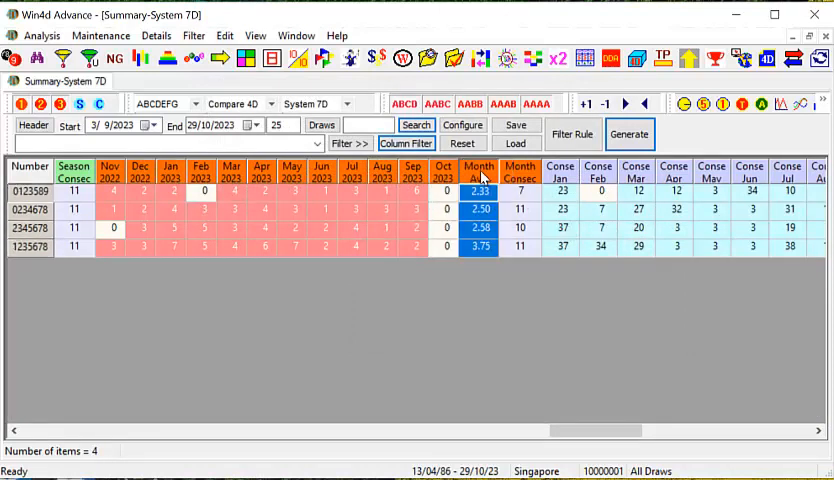
pyautogui.click(478, 170)
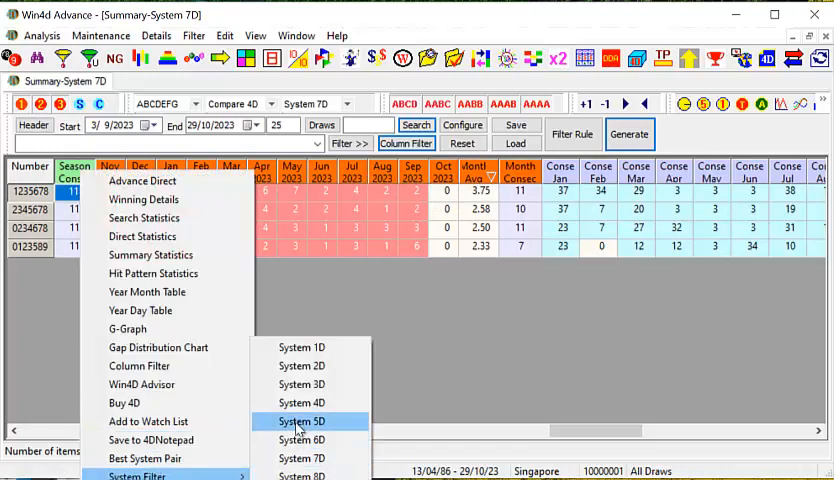
pyautogui.click(301, 420)
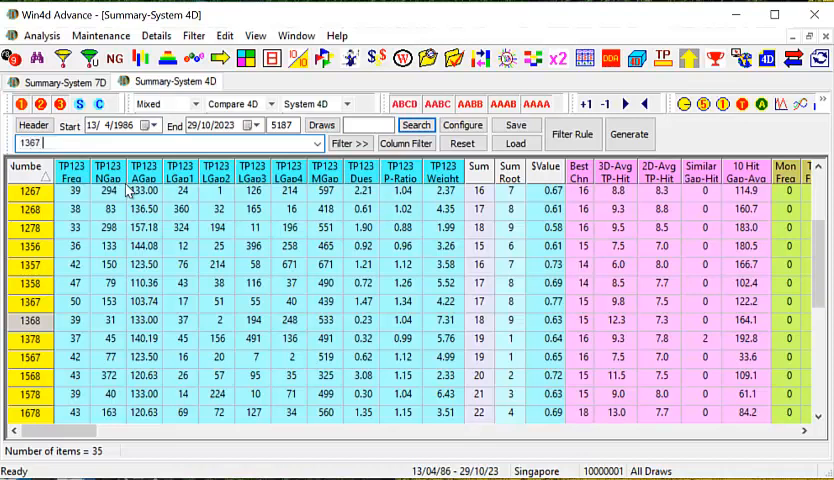
pyautogui.write('1357')
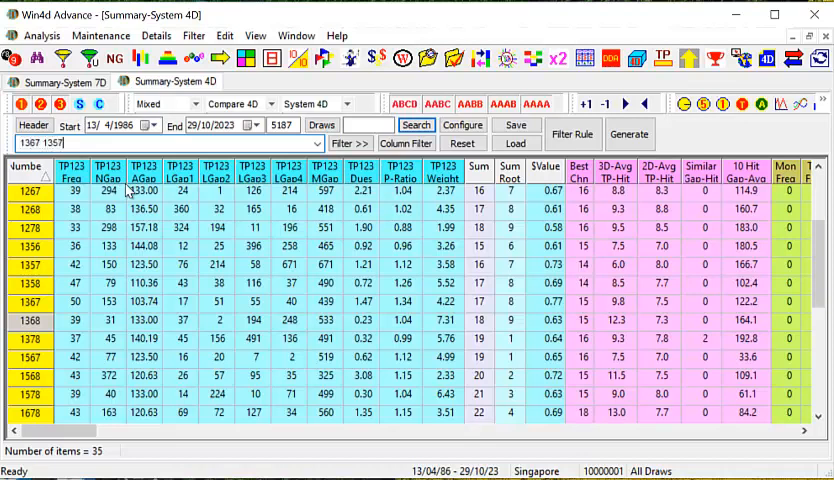
pyautogui.write('1238')
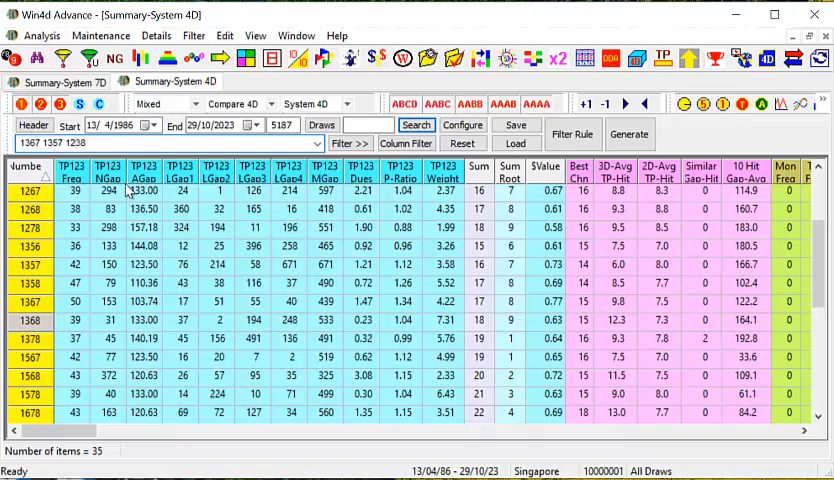
pyautogui.write('5678 2356')
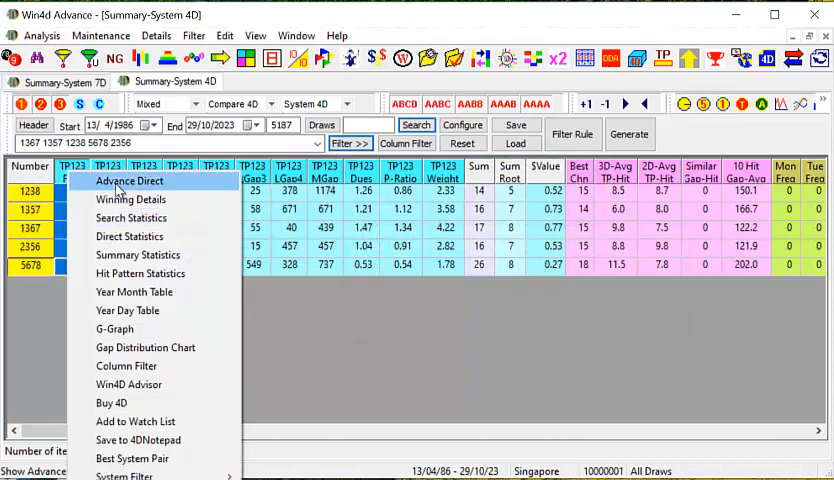
# - Show the Advance Direct Numbers permutations for the shortlisted 4D numbers
pyautogui.click(127, 180)
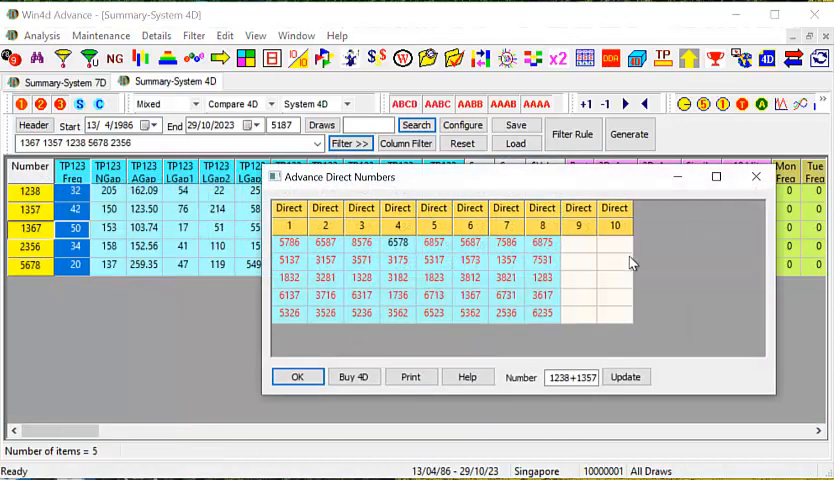
pyautogui.moveTo(584, 302)
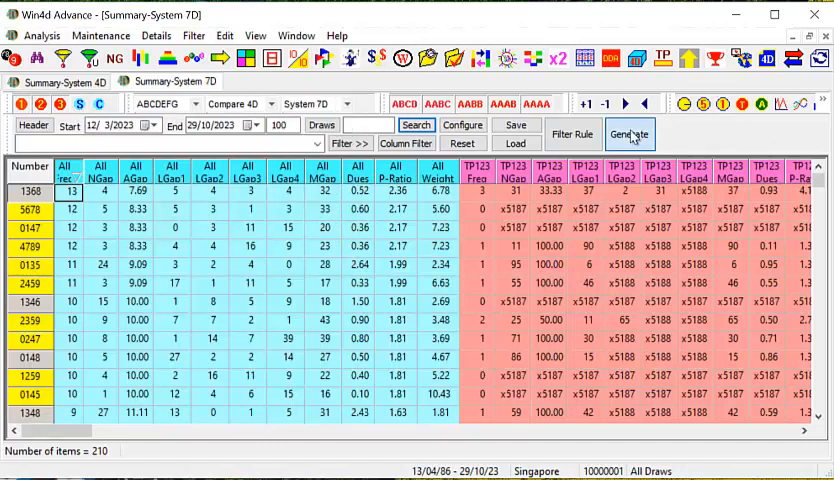
# - Regenerate the System 7D summary and keep only numbers with 0 in Oct 2023
pyautogui.click(629, 134)
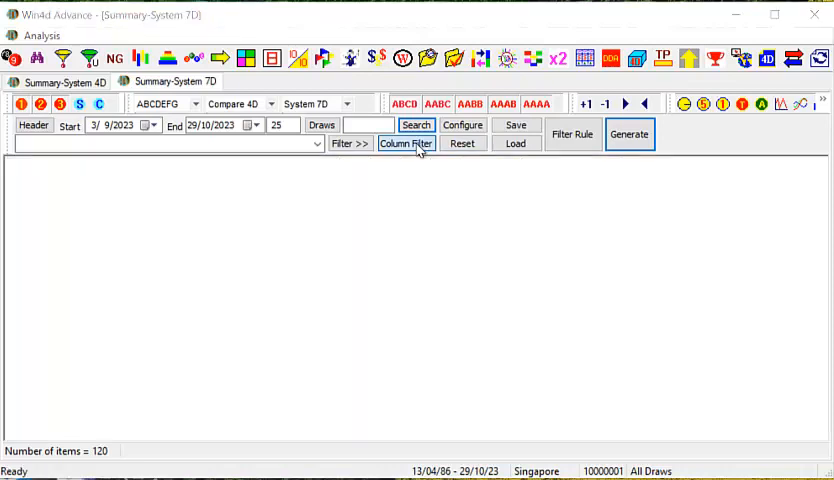
pyautogui.click(406, 143)
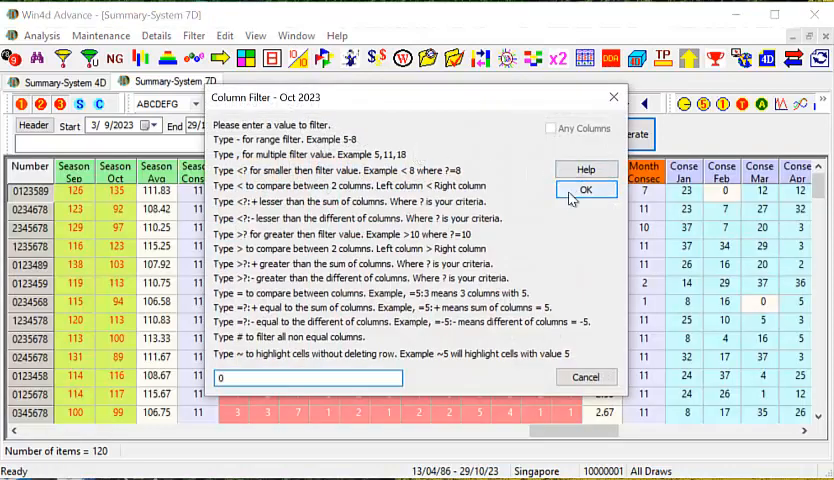
pyautogui.click(587, 189)
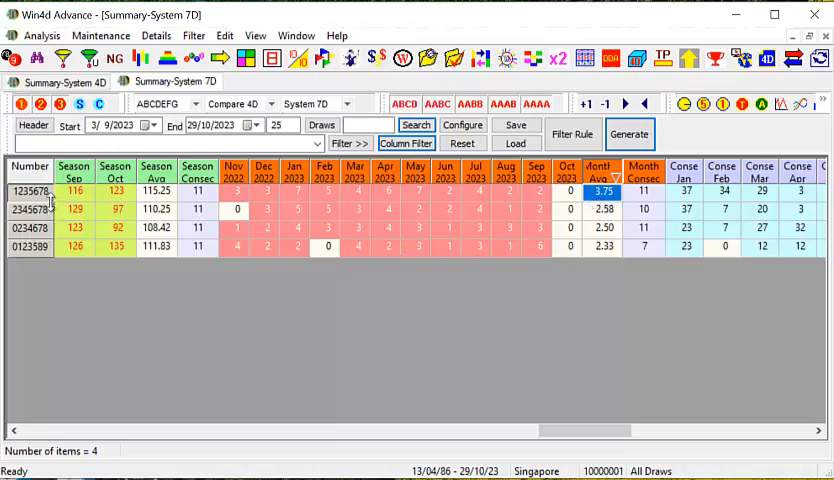
pyautogui.moveTo(120, 235)
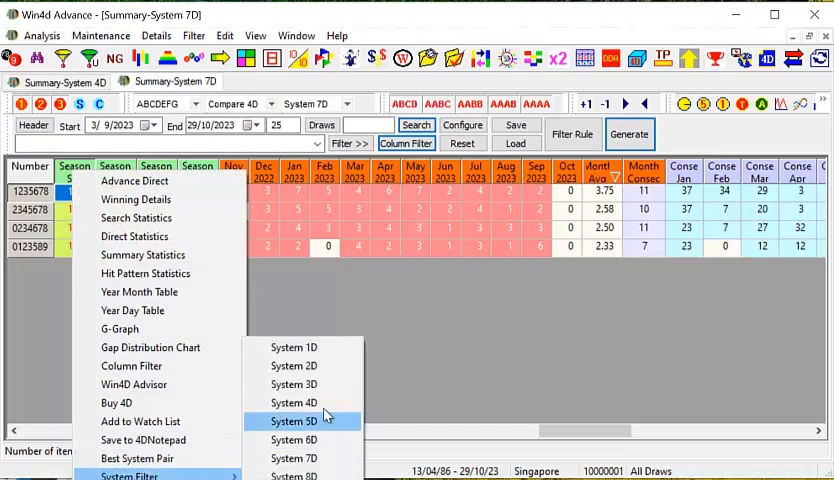
# - Break the shortlist into System 4D combinations and bring up the Change Database Option prompt
pyautogui.click(293, 420)
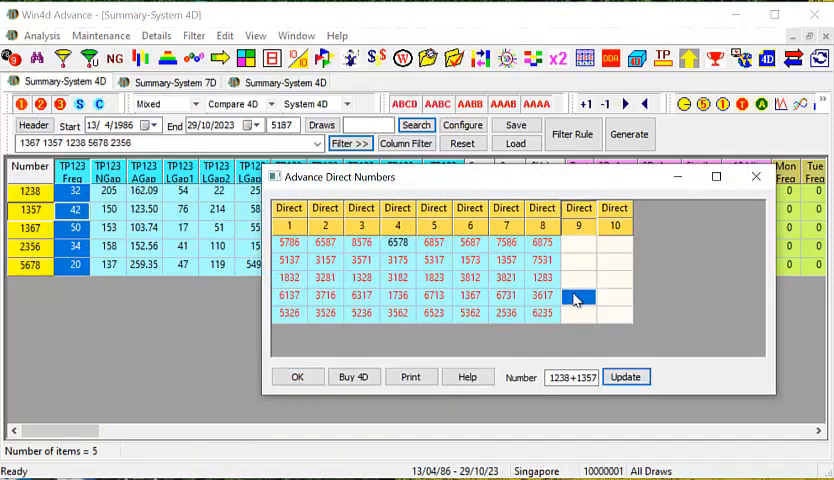
pyautogui.click(578, 297)
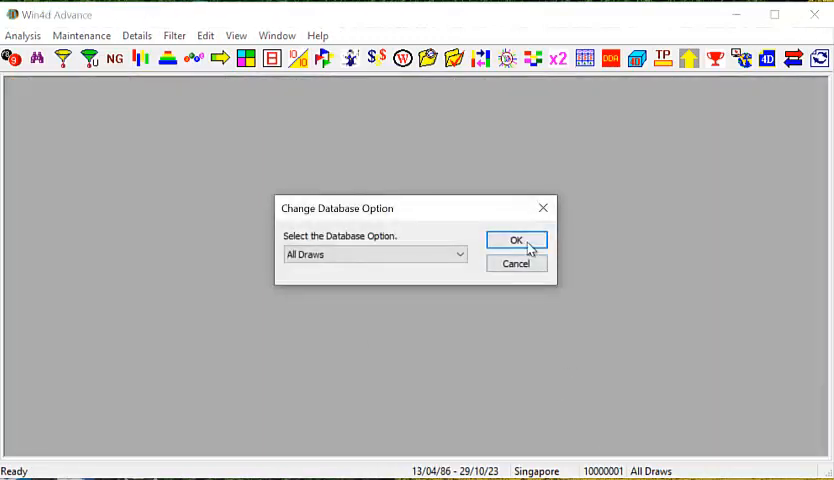
# - Confirm All Draws and switch the Magnum summary to System 7D with 120 numbers
pyautogui.click(516, 240)
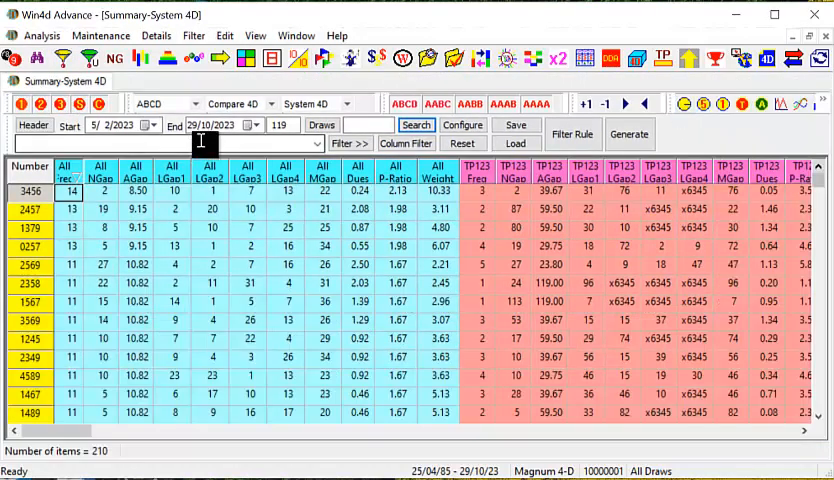
pyautogui.click(345, 103)
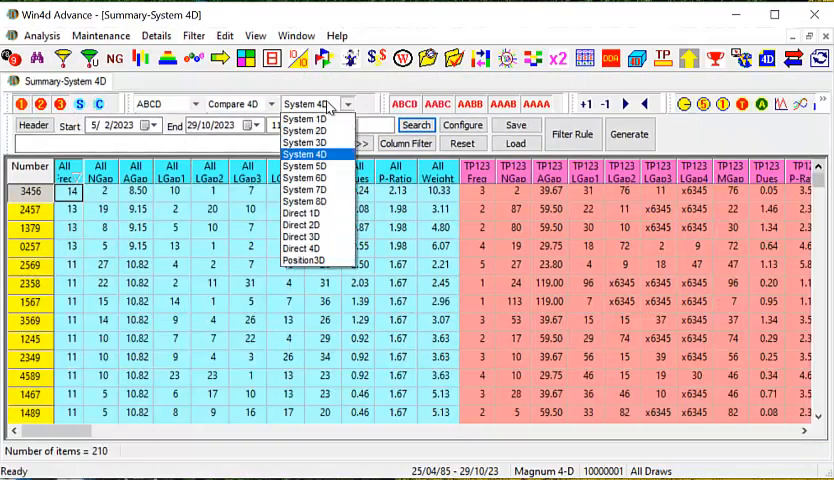
pyautogui.click(305, 188)
pyautogui.write('0')
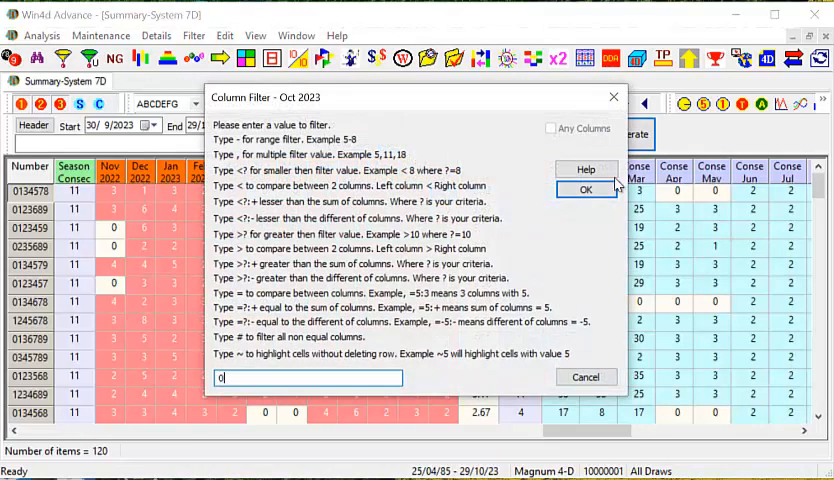
# - Apply the Oct 2023 zero filter, leaving two numbers, and run System Filter > System 4D on them
pyautogui.click(585, 190)
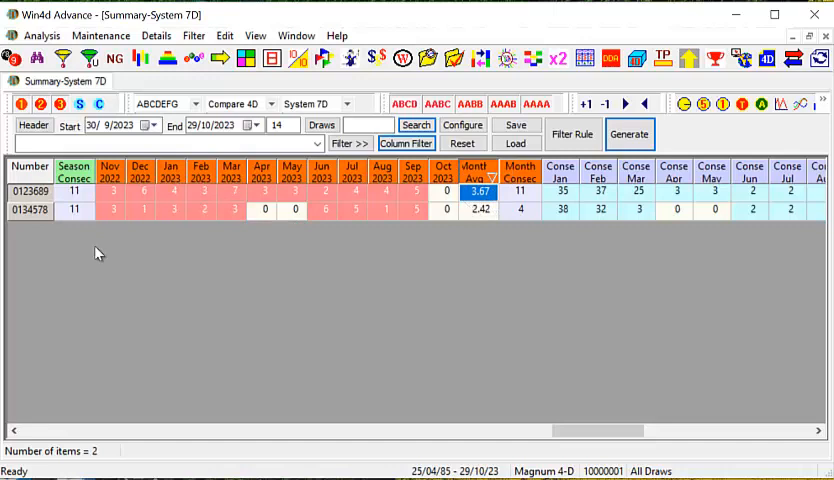
pyautogui.click(74, 191)
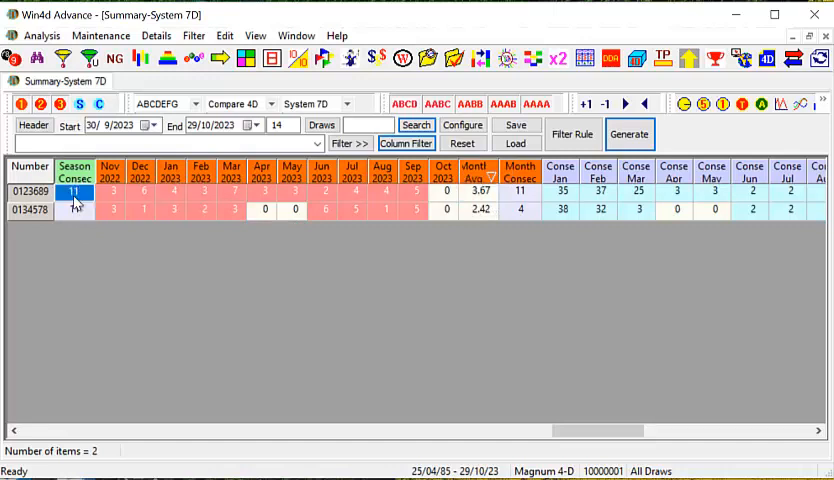
pyautogui.rightClick(75, 191)
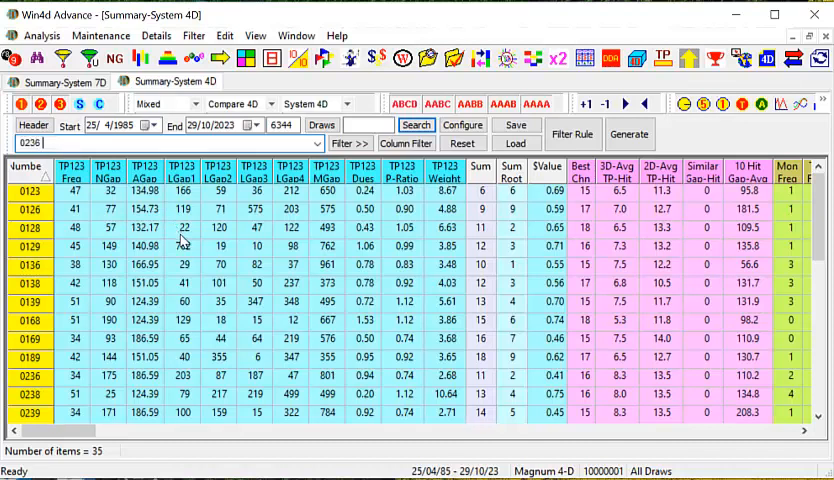
# - Filter the System 4D summary to 0129, 0168, 0189, 0236 and 0239
pyautogui.write('0129')
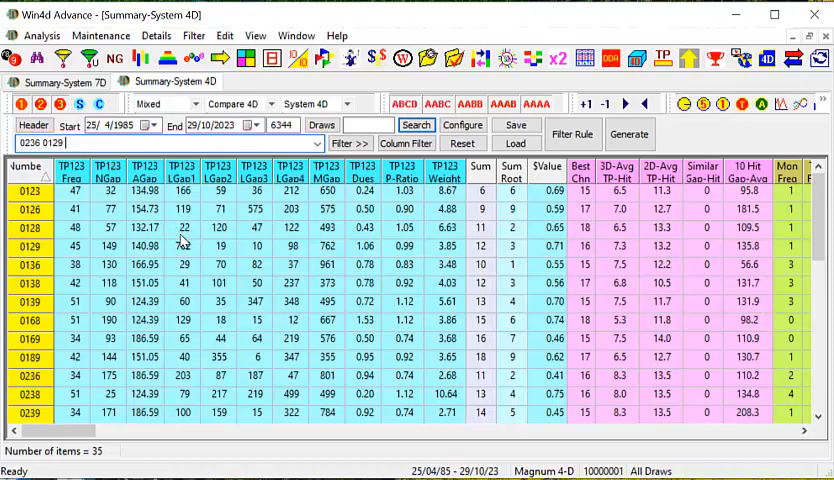
pyautogui.write('0189')
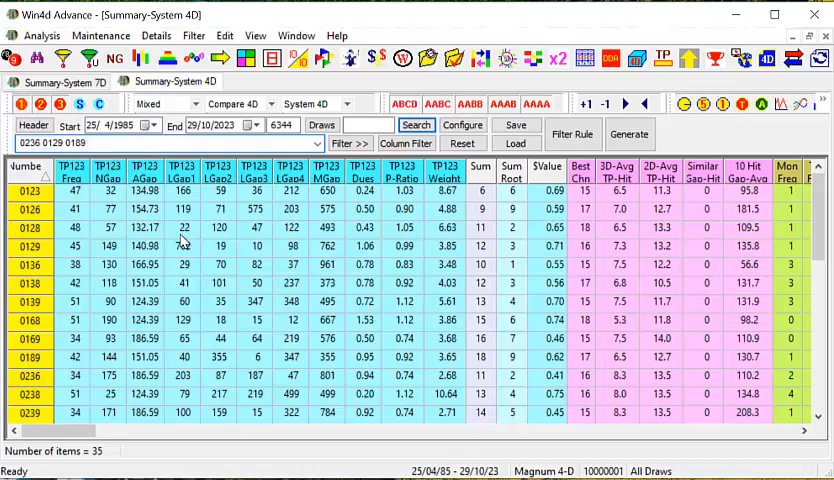
pyautogui.write('0236')
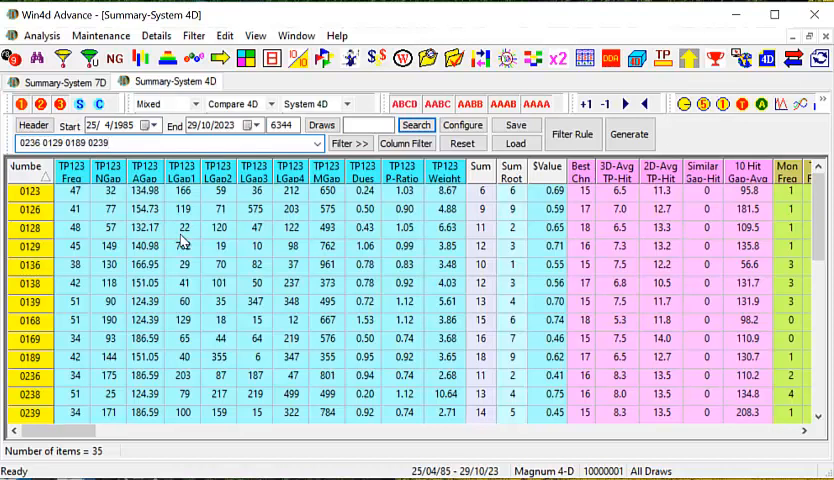
pyautogui.write('0168')
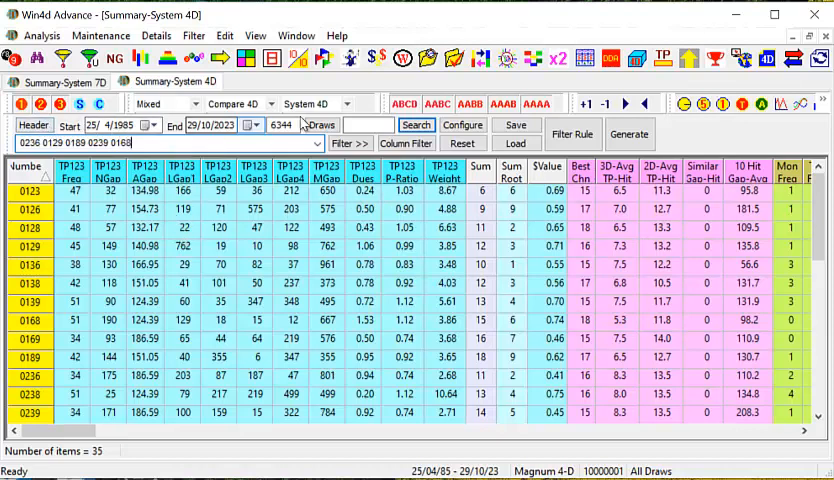
pyautogui.click(351, 143)
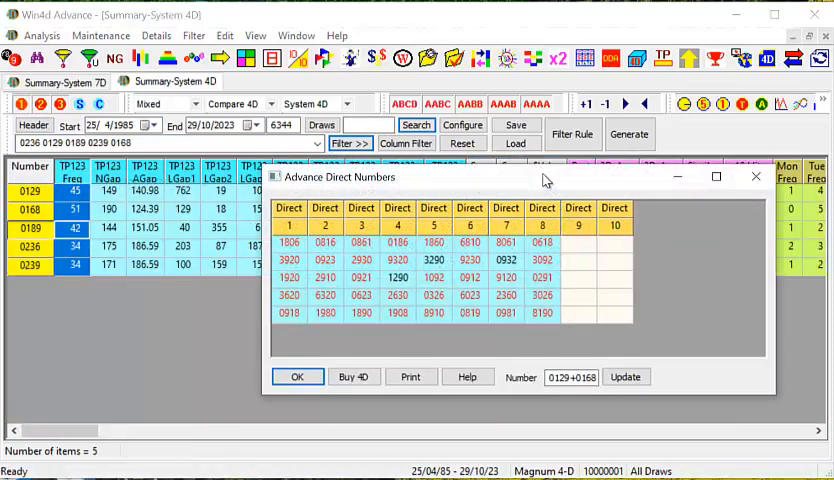
# - Move the Advance Direct Numbers window aside and close it
pyautogui.moveTo(545, 177); pyautogui.dragTo(555, 130)
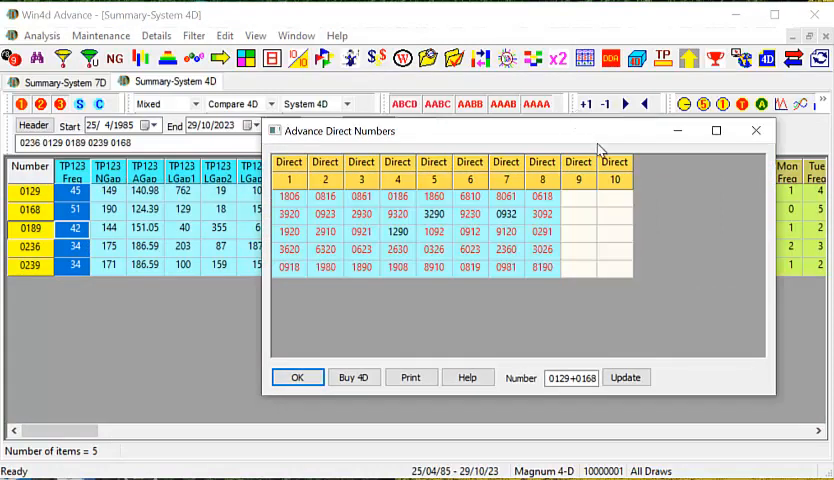
pyautogui.click(578, 249)
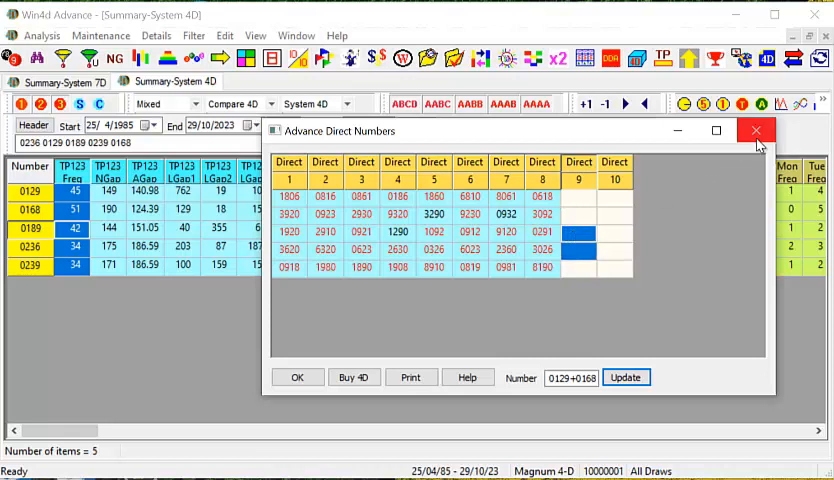
pyautogui.click(756, 130)
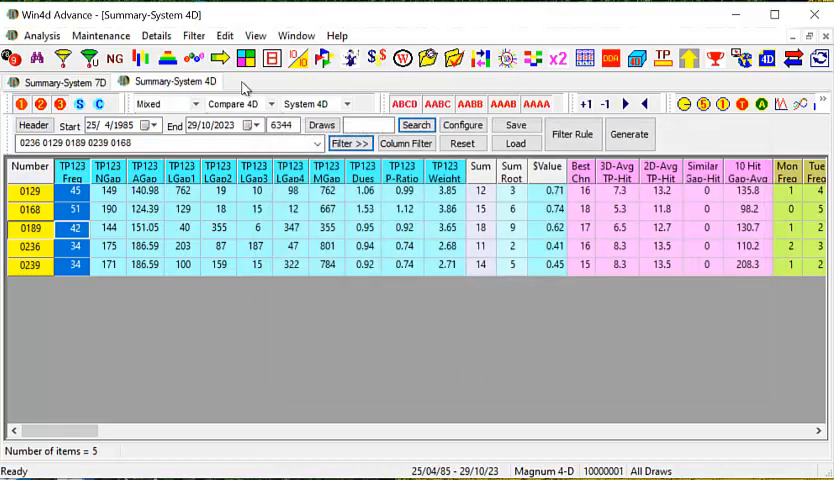
# - Close the System 7D summary and start a fresh 210-number System 4D summary
pyautogui.click(59, 82)
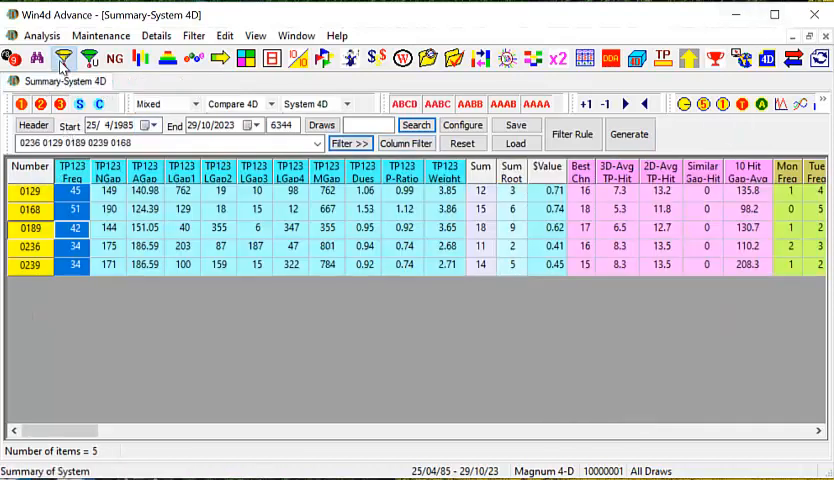
pyautogui.click(416, 124)
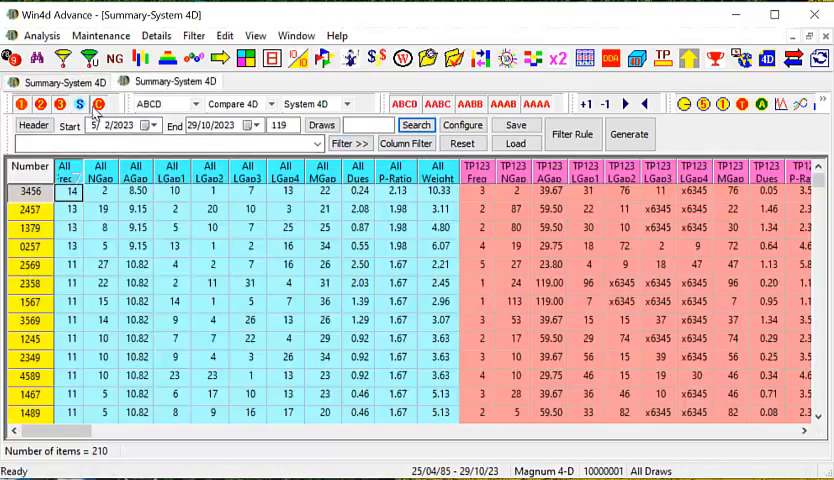
pyautogui.click(345, 103)
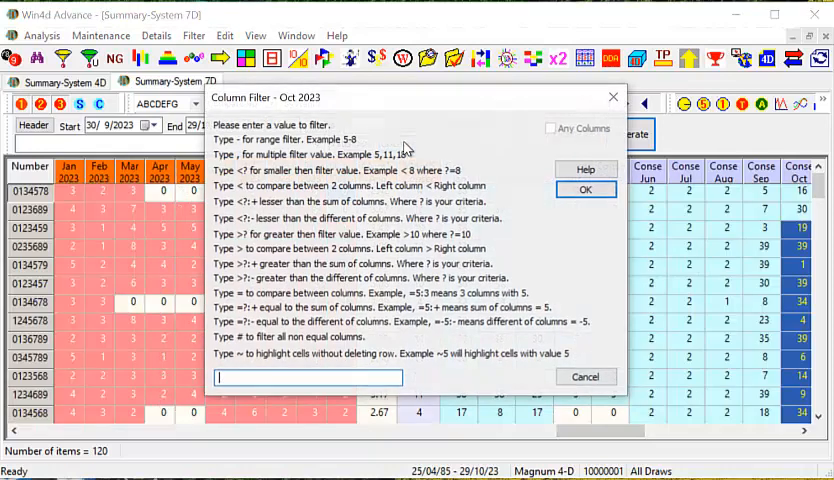
# - Filter Oct 2023 to 0, leaving 0123689 and 0134578, and bring up actions for the 0123689 row
pyautogui.write('0')
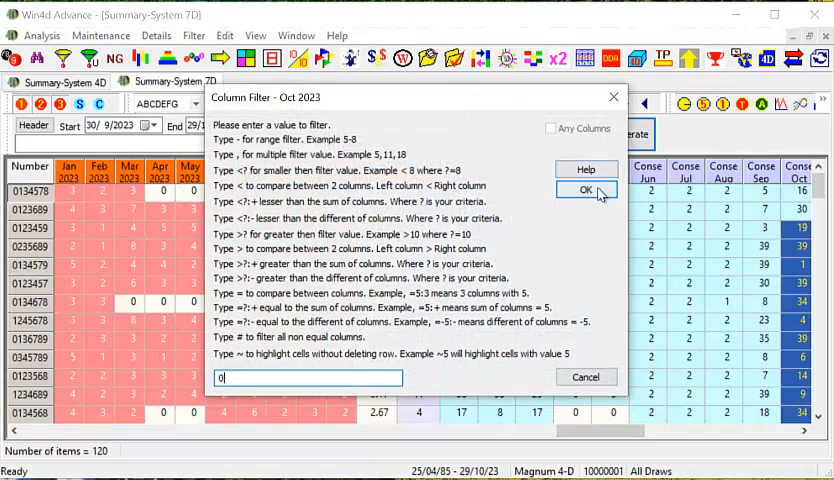
pyautogui.click(586, 190)
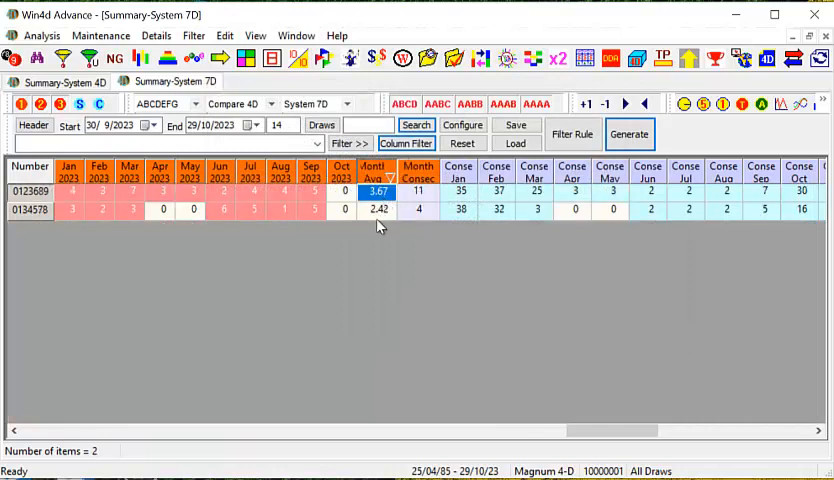
pyautogui.moveTo(409, 238)
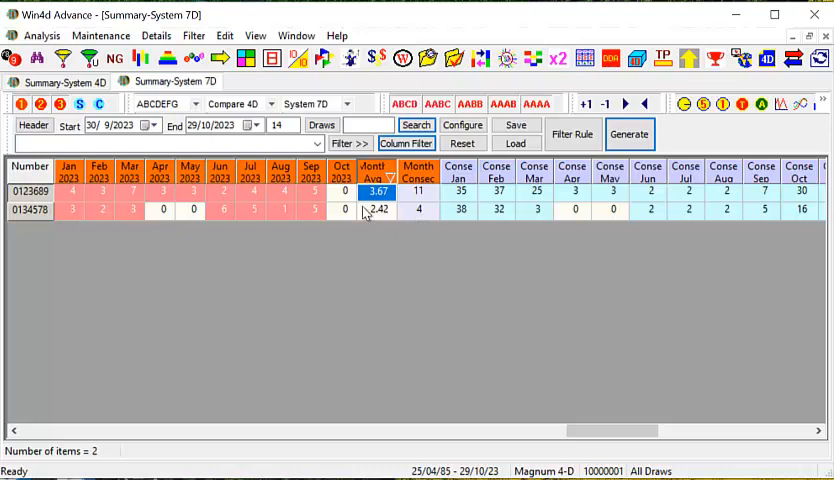
pyautogui.click(68, 191)
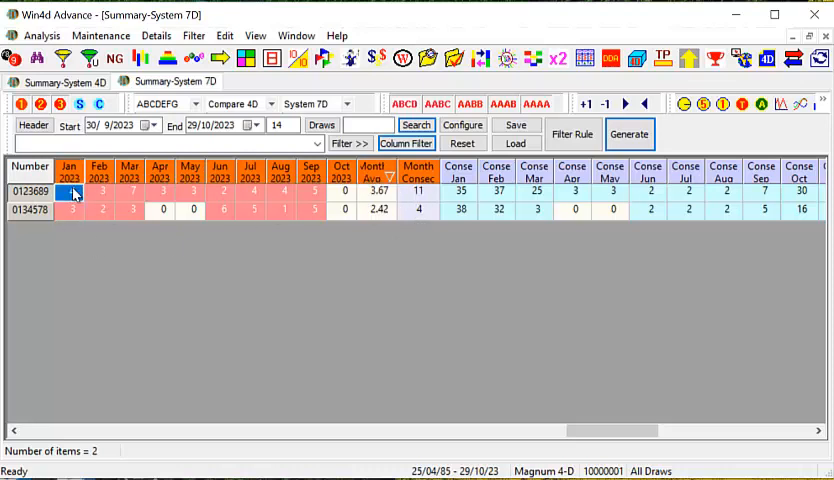
pyautogui.rightClick(70, 191)
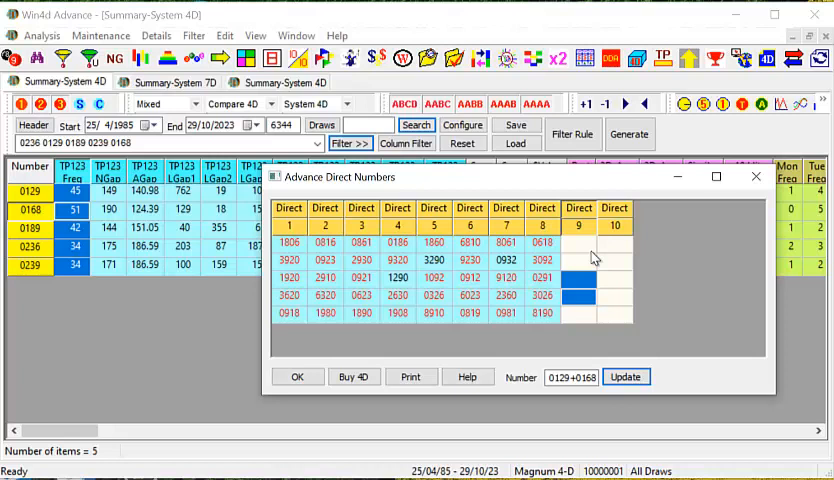
pyautogui.moveTo(422, 376)
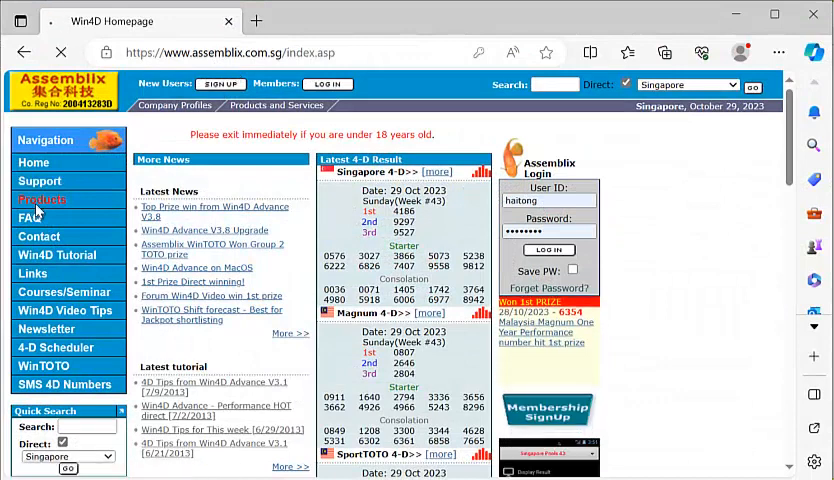
# - From the Products list, buy Win4D Advance V3.7 to reach the Payment Information page
pyautogui.click(42, 193)
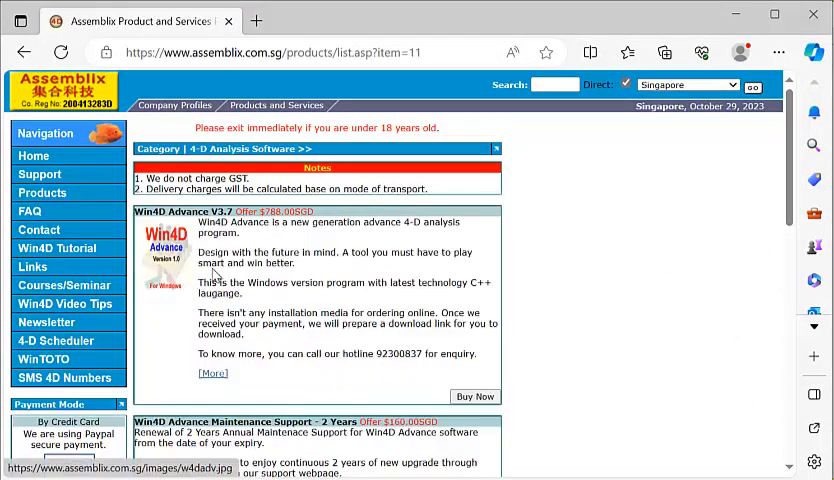
pyautogui.doubleClick(272, 211)
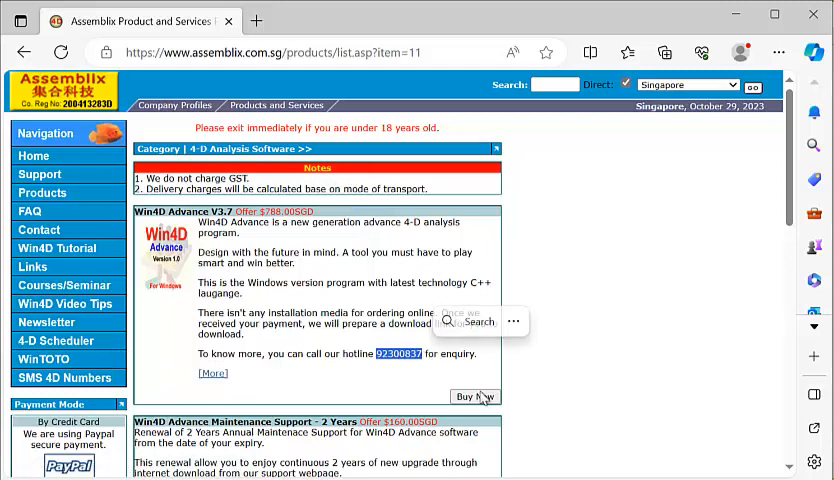
pyautogui.click(475, 396)
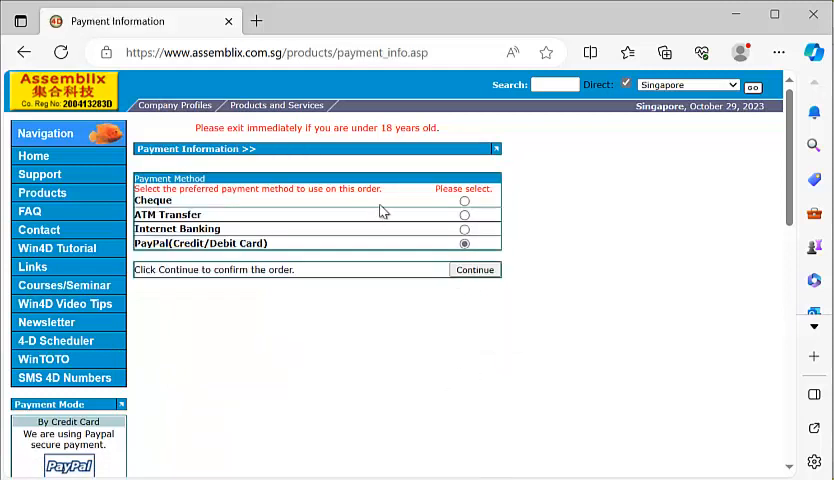
pyautogui.moveTo(230, 264)
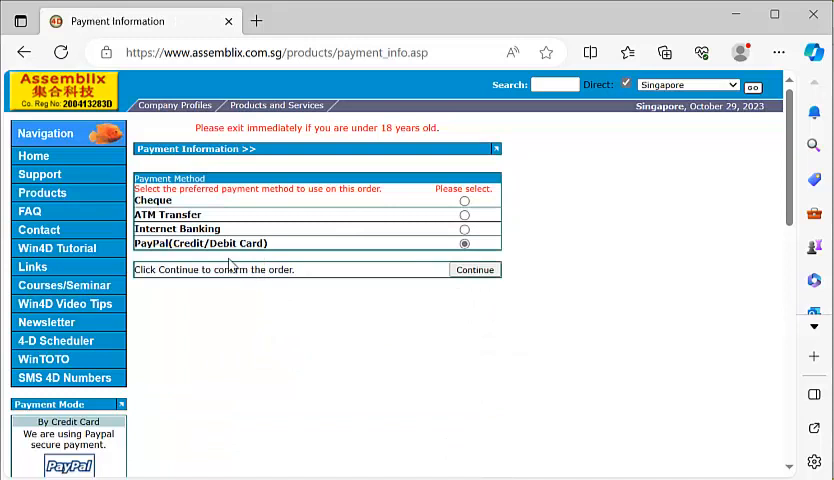
pyautogui.doubleClick(218, 243)
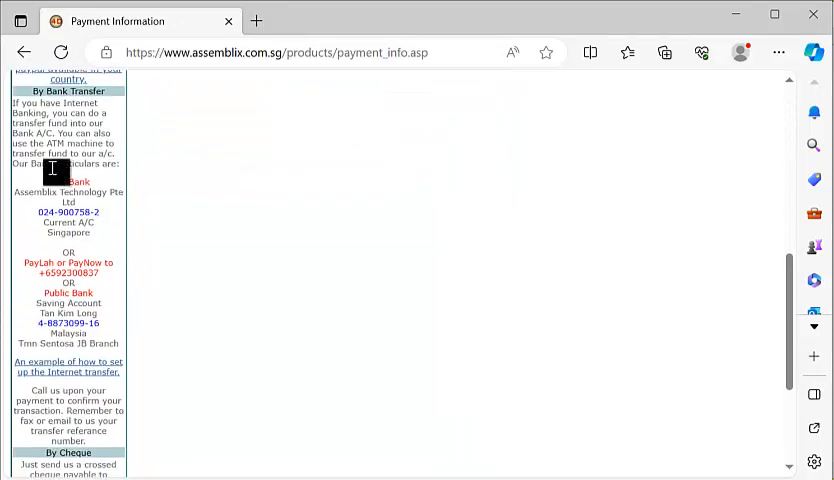
pyautogui.doubleClick(55, 181)
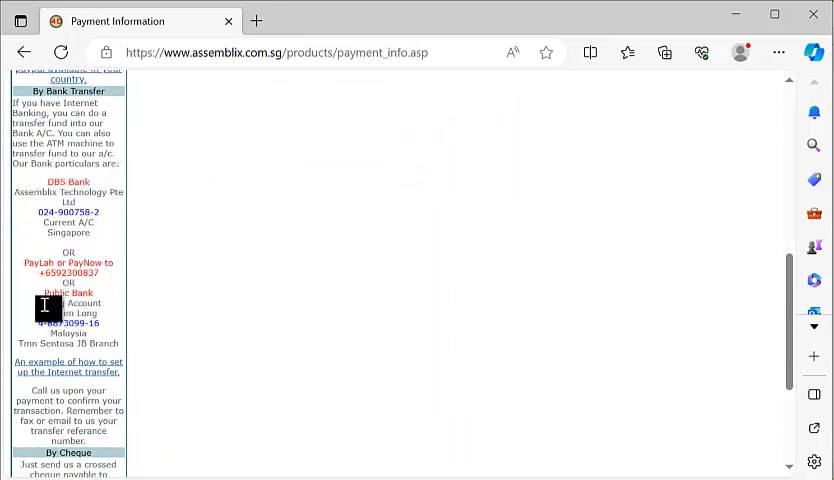
pyautogui.doubleClick(68, 293)
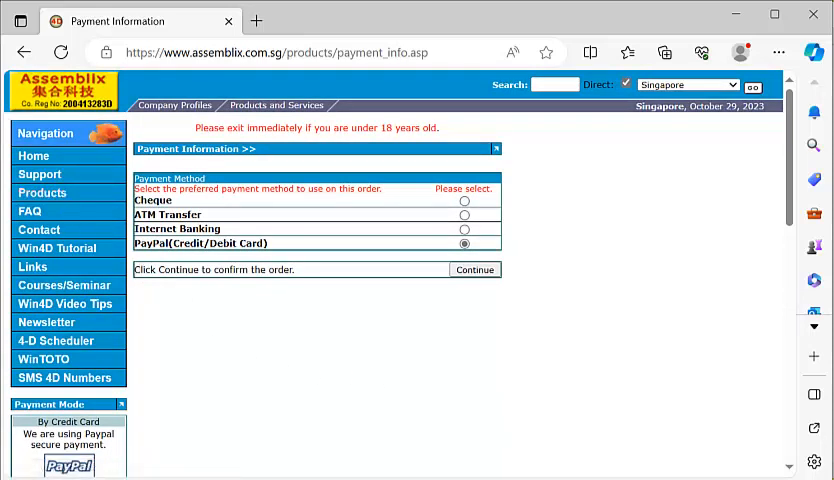
# - Return to the Win4D homepage showing the latest 4-D results
pyautogui.click(33, 156)
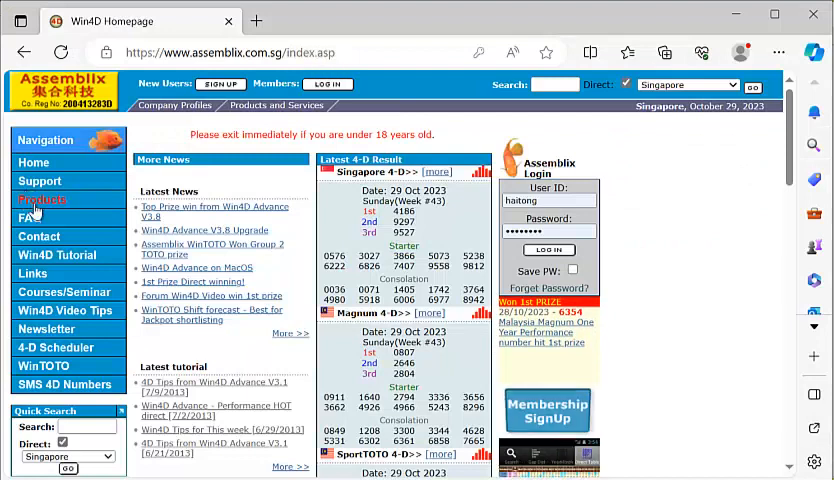
# - Reorder Win4D Advance V3.7 from the 4-D Analysis Software listing and view the bank transfer particulars
pyautogui.click(42, 199)
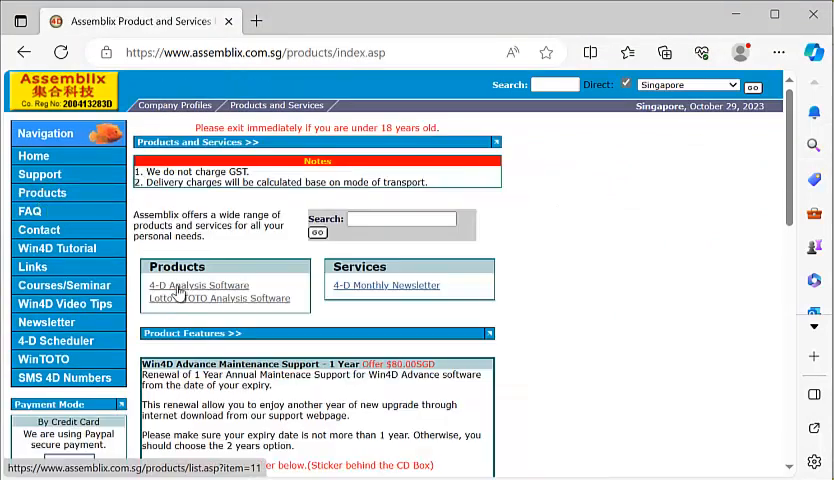
pyautogui.click(200, 285)
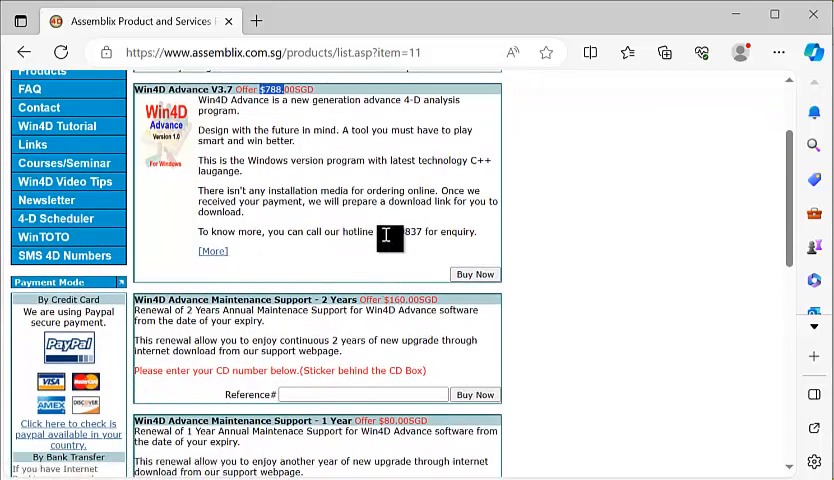
pyautogui.doubleClick(397, 231)
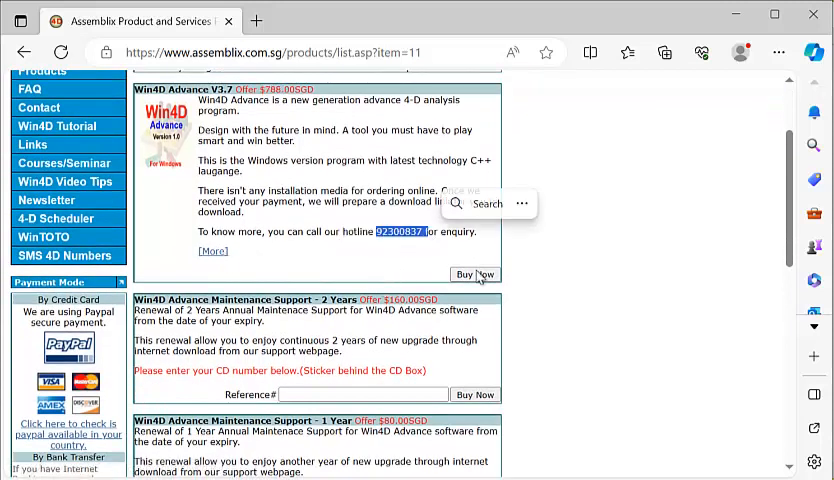
pyautogui.click(474, 274)
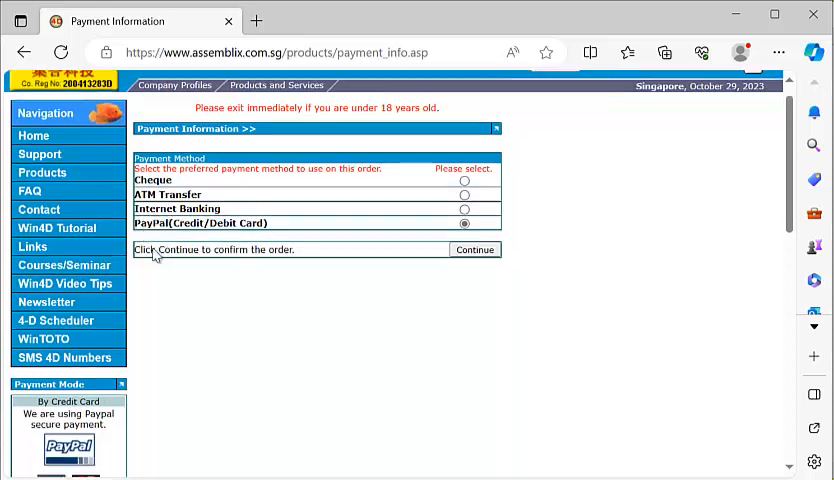
pyautogui.scroll(-3)
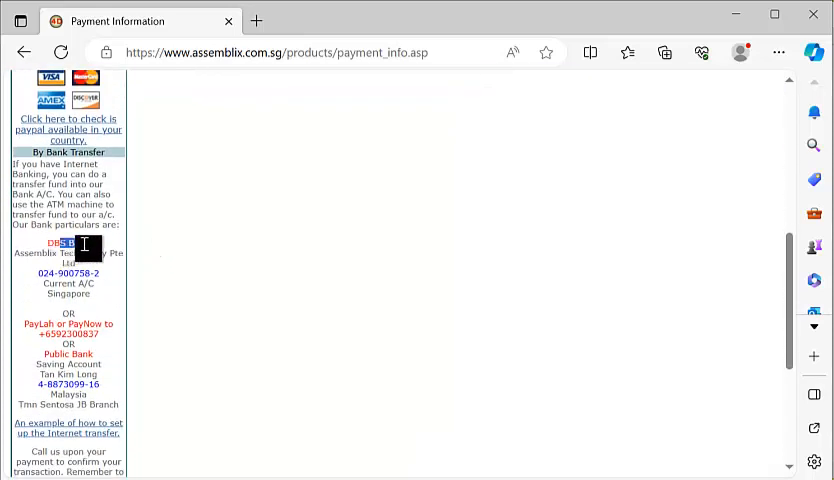